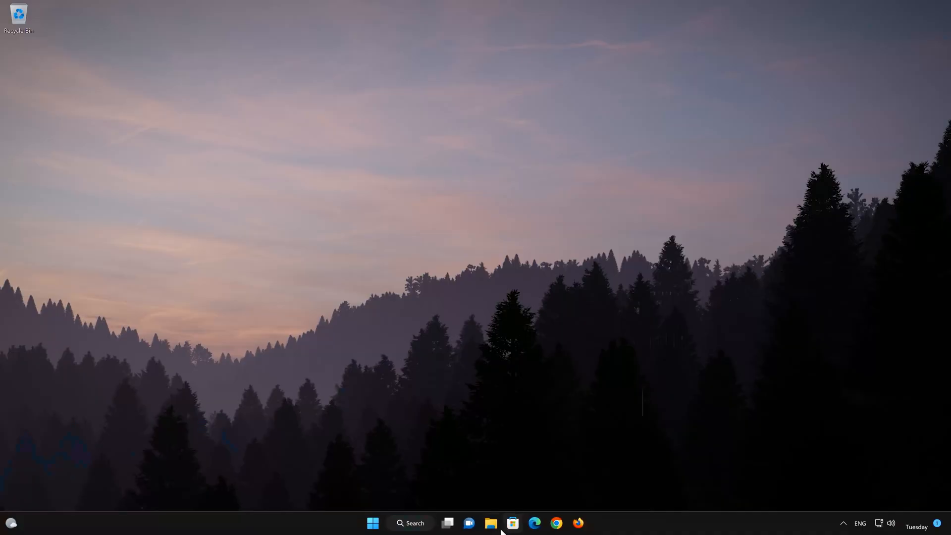
# Launch the Microsoft Store from the taskbar.
pyautogui.click(513, 523)
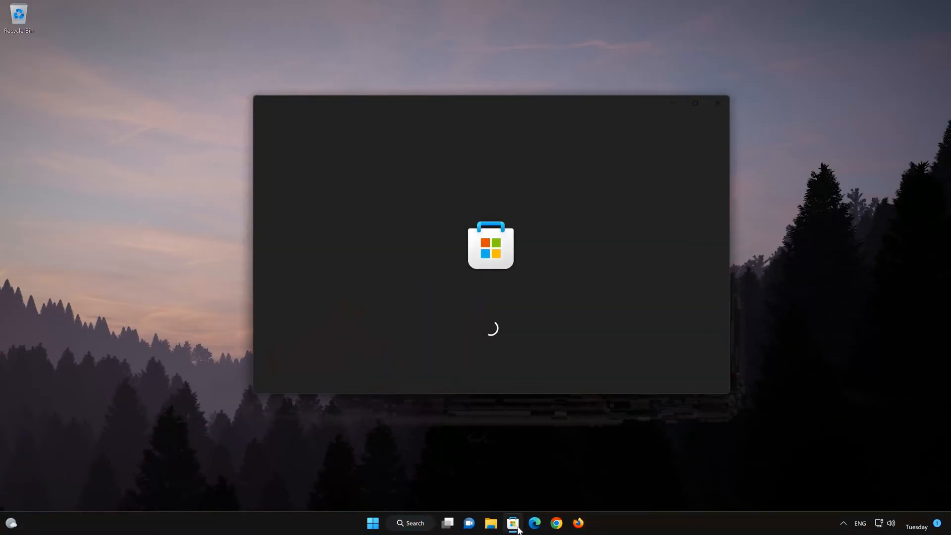
pyautogui.moveTo(534, 523)
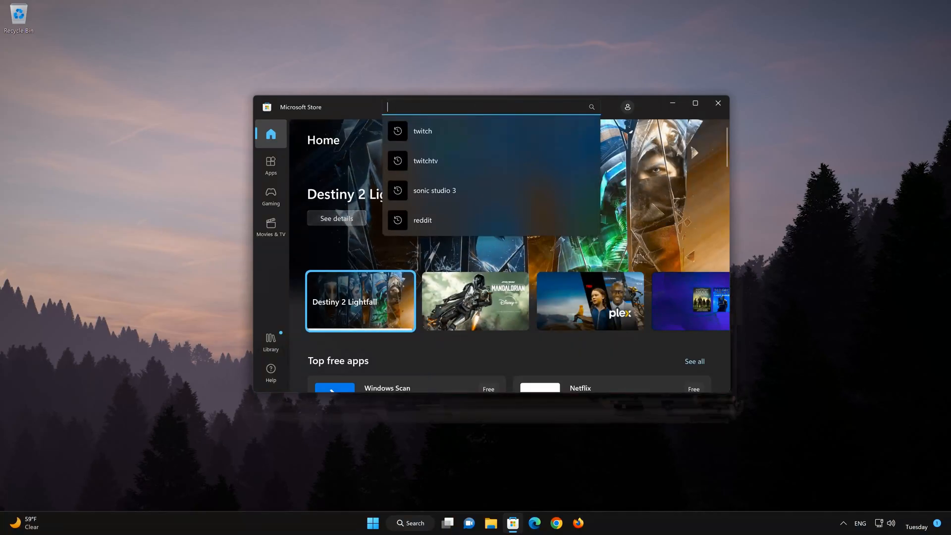
# Search the Store for "voice recorder" and reach the Windows Sound Recorder page.
pyautogui.write('voice re')
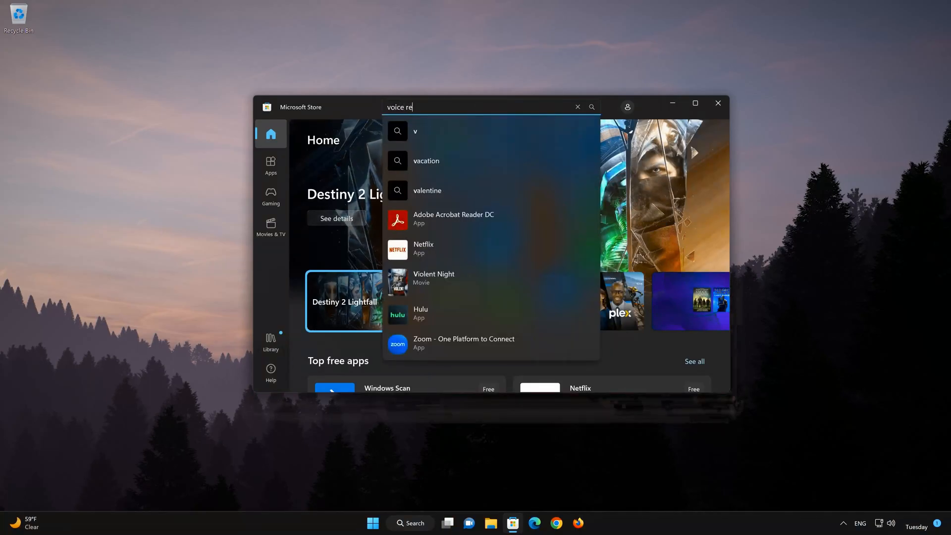
pyautogui.write('corder')
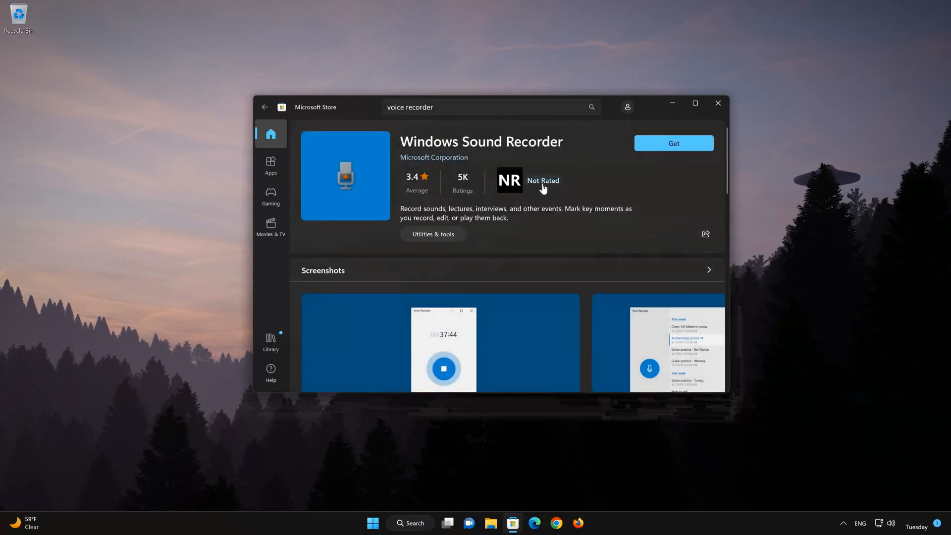
pyautogui.moveTo(699, 134)
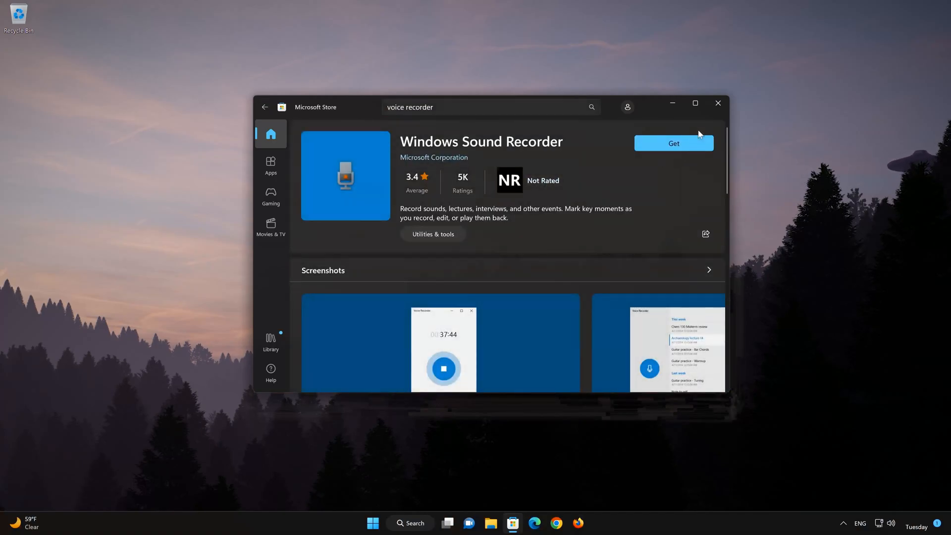
# Install Windows Sound Recorder via the Get button on its product page.
pyautogui.click(673, 143)
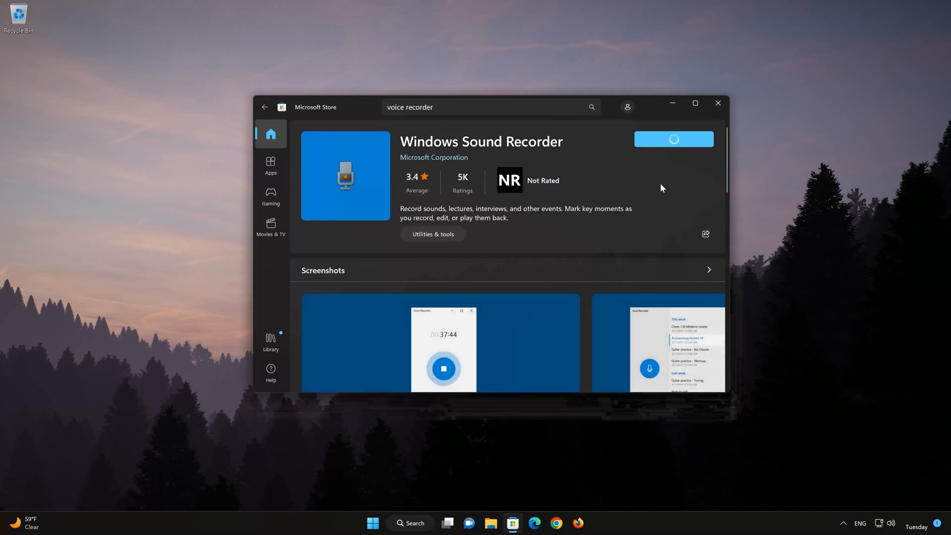
pyautogui.click(674, 138)
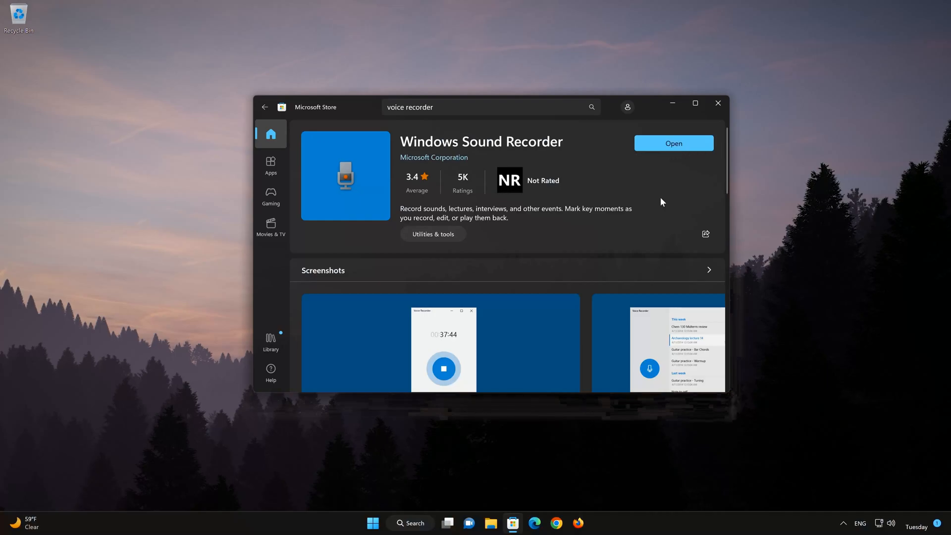
pyautogui.moveTo(688, 127)
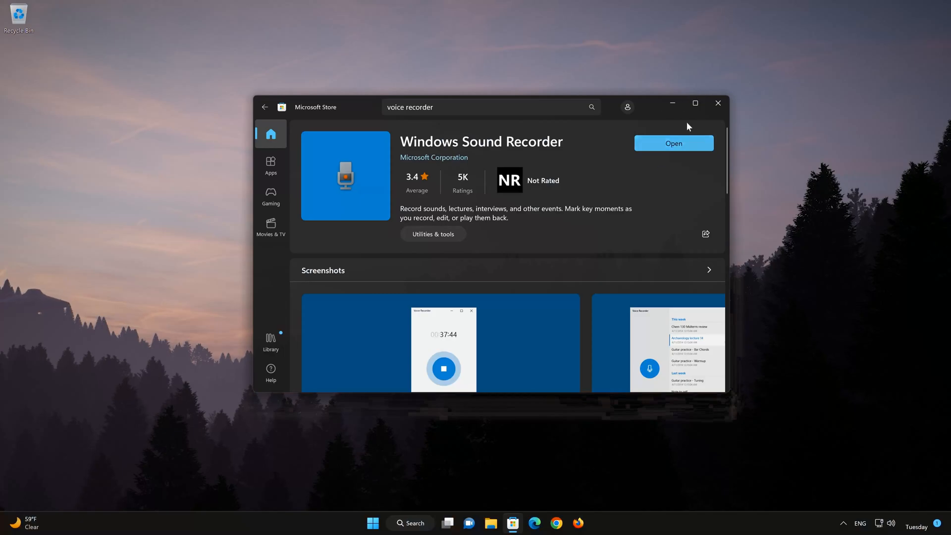
# Launch the installed Voice Recorder and start downloading its required update.
pyautogui.click(673, 142)
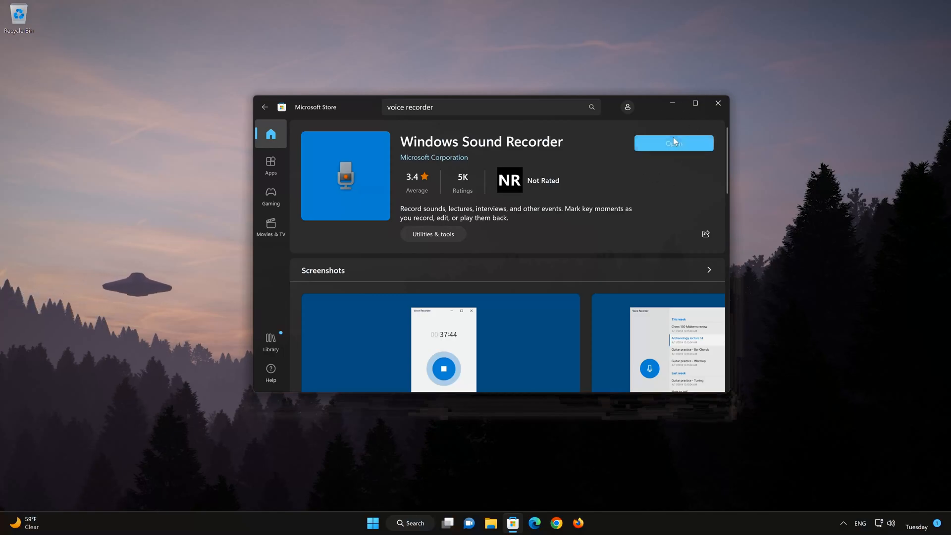
pyautogui.click(674, 142)
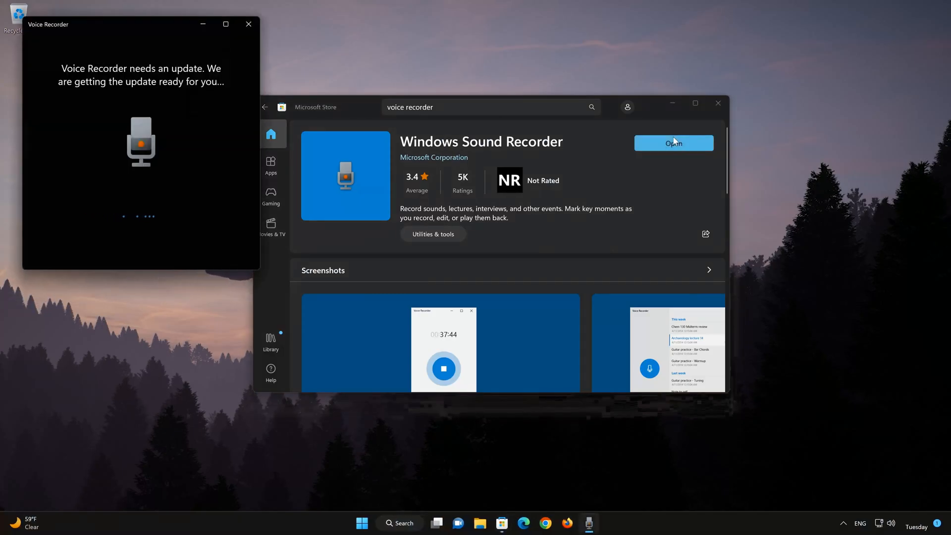
pyautogui.click(674, 142)
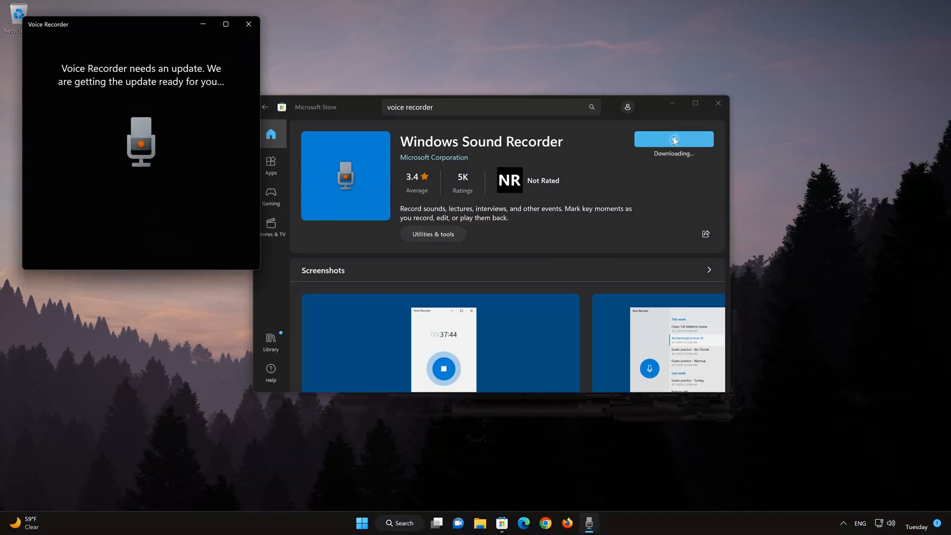